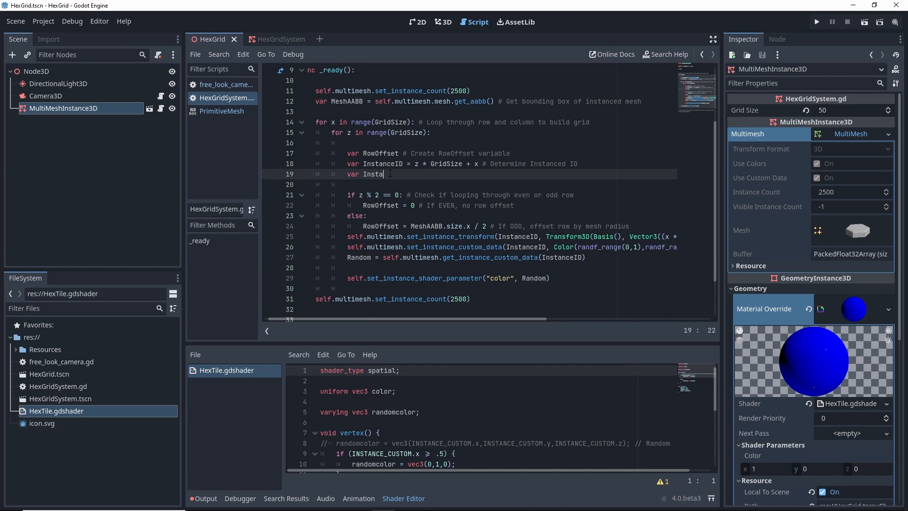
- Continue the _ready loop that assigns each tile random custom data and a colour shader parameter
{"action": "left_click", "coordinate": [816, 21]}
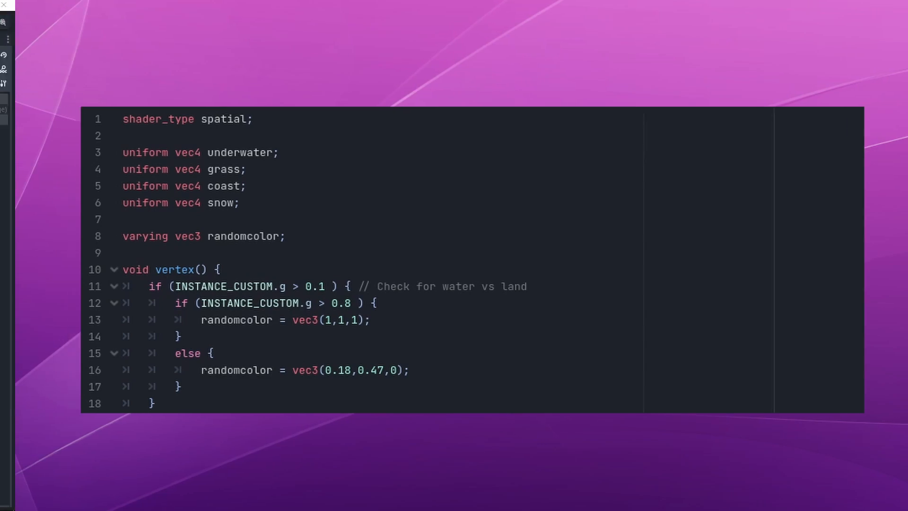
- Launch the HexGrid scene, then restart it to see the blue water and green land tiles
{"action": "left_click", "coordinate": [816, 21]}
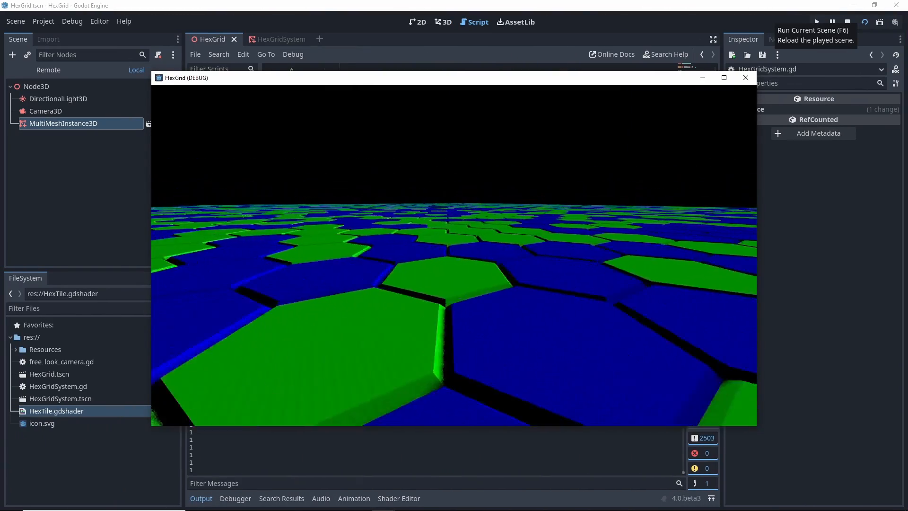
{"action": "left_click", "coordinate": [745, 77]}
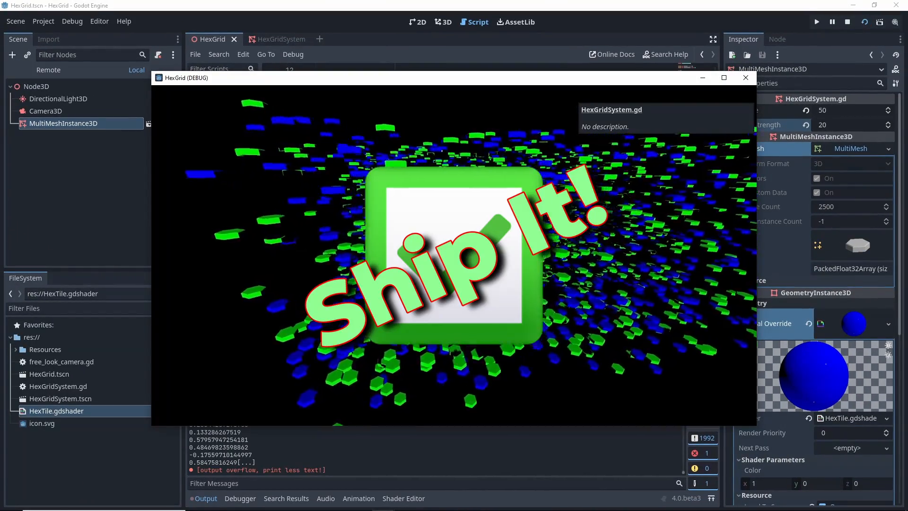
{"action": "left_click", "coordinate": [745, 78]}
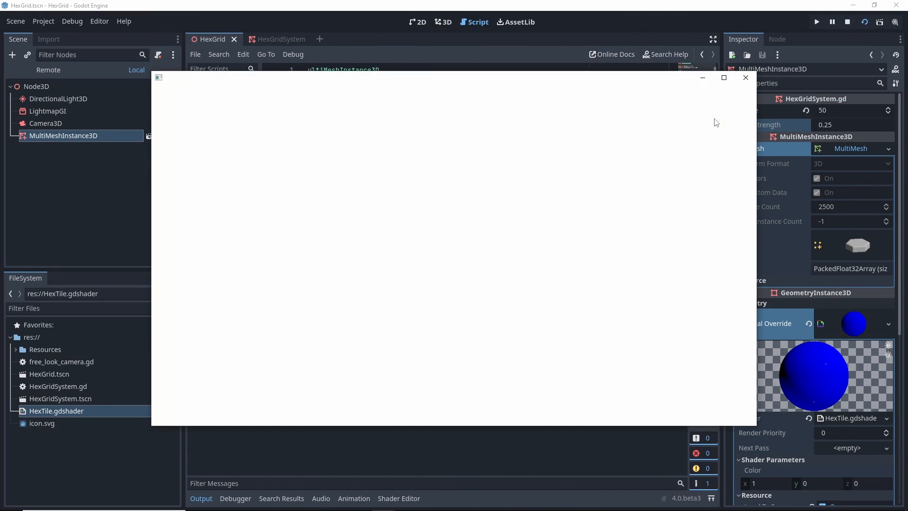
{"action": "left_click", "coordinate": [816, 21]}
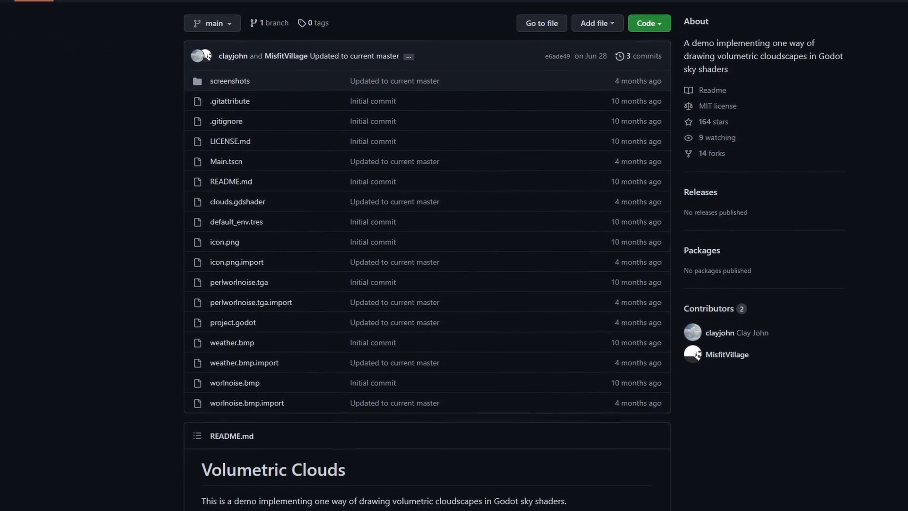
- Scroll through the Volumetric Clouds repository's file list and README
{"action": "scroll", "scroll_direction": "down", "scroll_amount": 3}
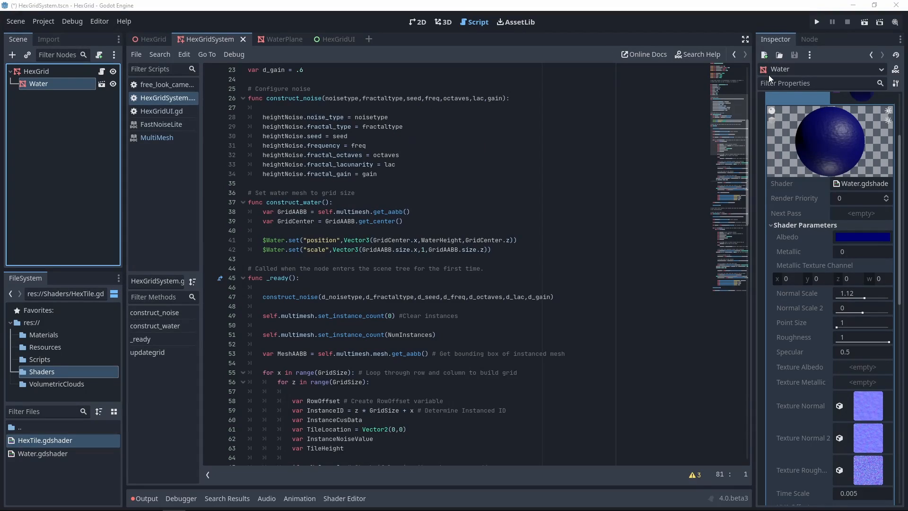
- Scroll through HexGridSystem.gd around the construct_noise and construct_water functions
{"action": "scroll", "scroll_direction": "down", "scroll_amount": 3}
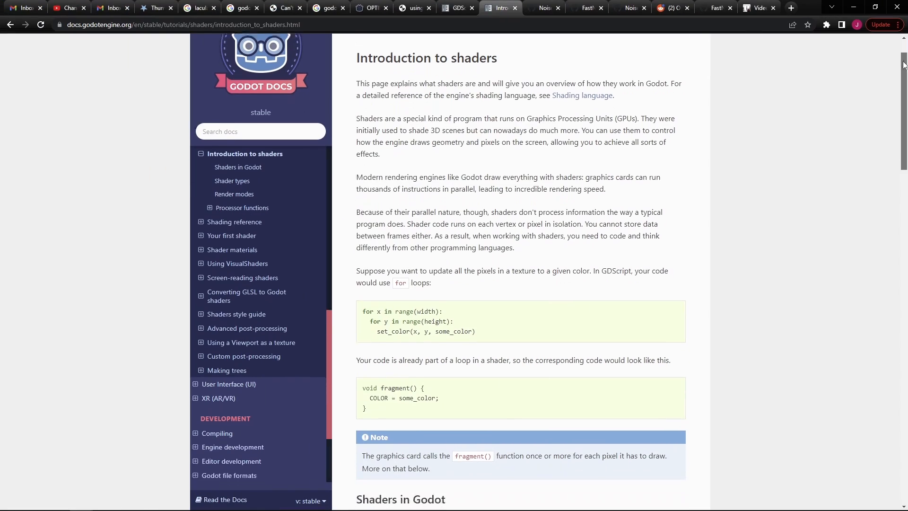
- Scroll down the Introduction to shaders documentation page
{"action": "scroll", "scroll_direction": "down", "scroll_amount": 3}
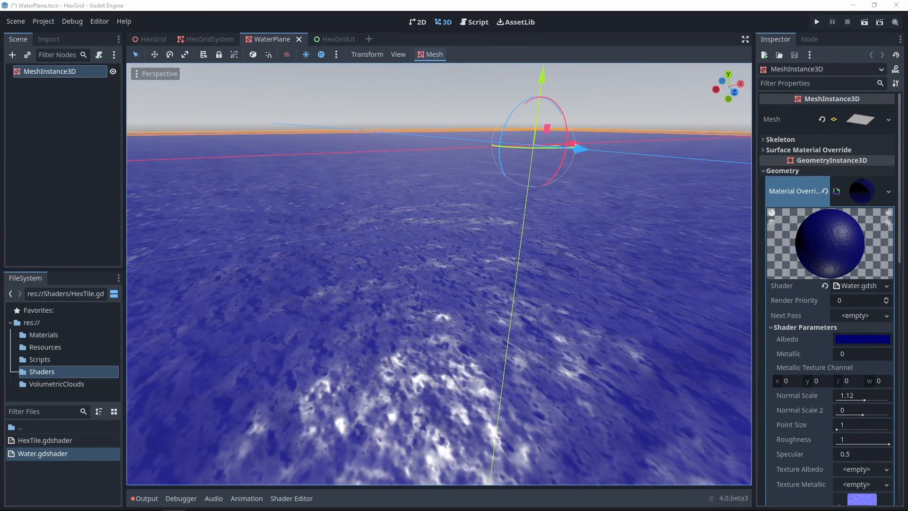
- Switch from the WaterPlane scene to the HexGridUI control panel scene
{"action": "left_click", "coordinate": [327, 39]}
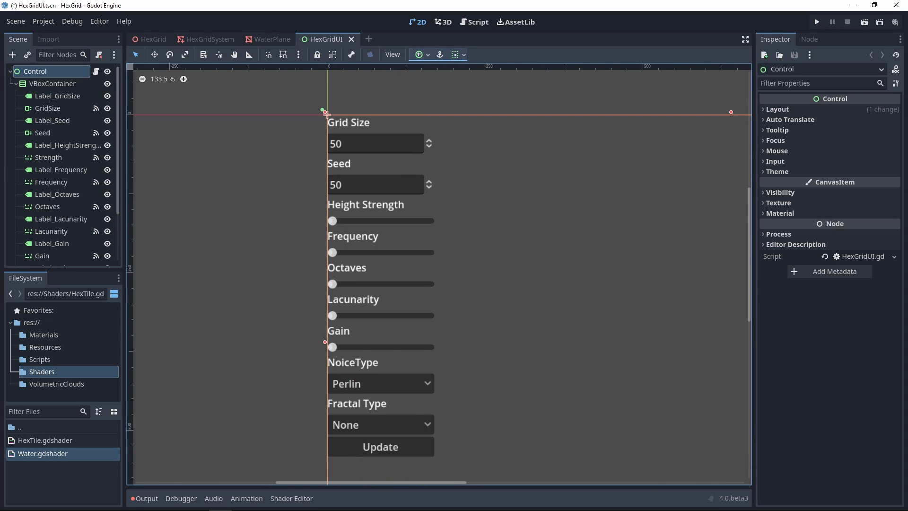
- Select the GridSize spin box and reach its Range settings for max 1000 and value 50
{"action": "left_click", "coordinate": [12, 54]}
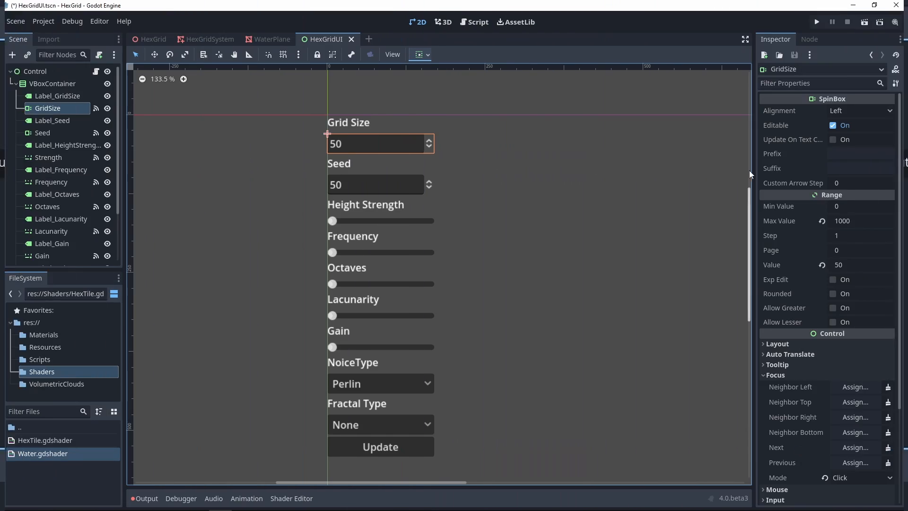
{"action": "scroll", "scroll_direction": "down", "scroll_amount": 3}
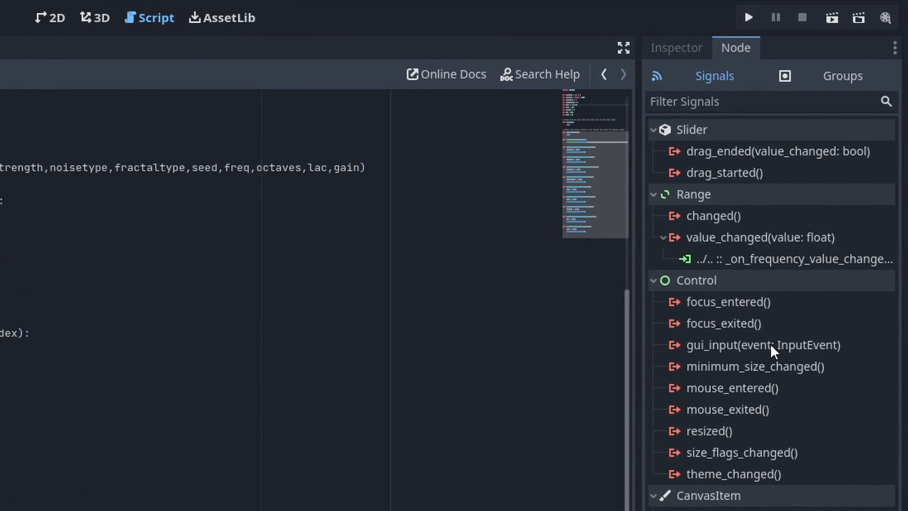
- Run the project to test the island with its control panel overlay
{"action": "left_click", "coordinate": [710, 430]}
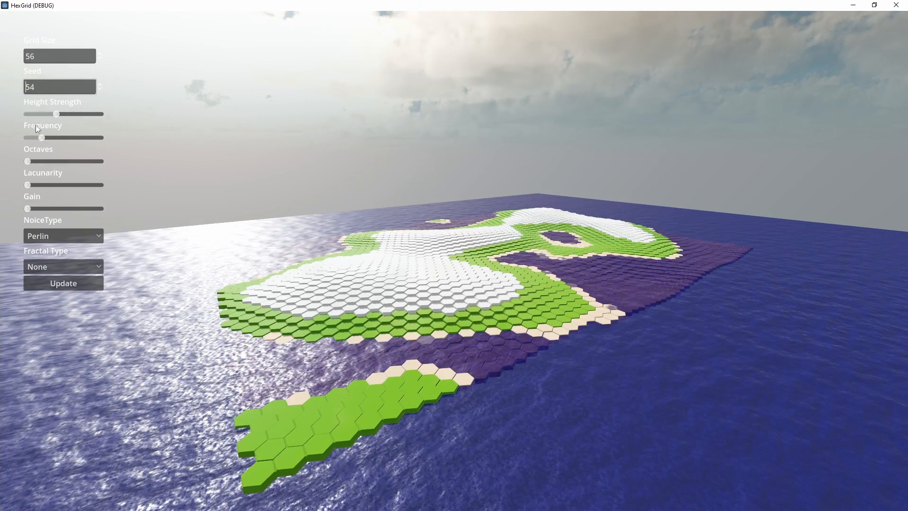
- Adjust the Frequency slider, enter grid size 10 and regenerate the island
{"action": "left_click_drag", "start_coordinate": [40, 138], "coordinate": [74, 138]}
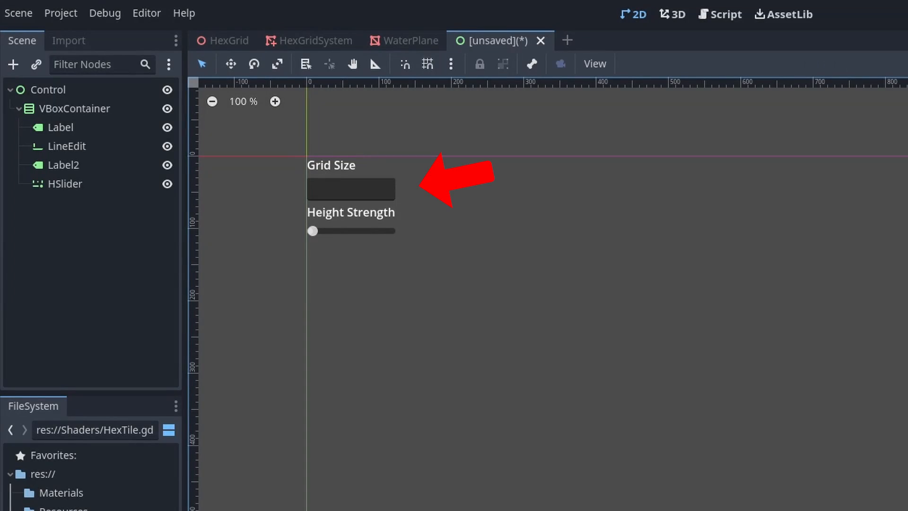
{"action": "left_click", "coordinate": [717, 16]}
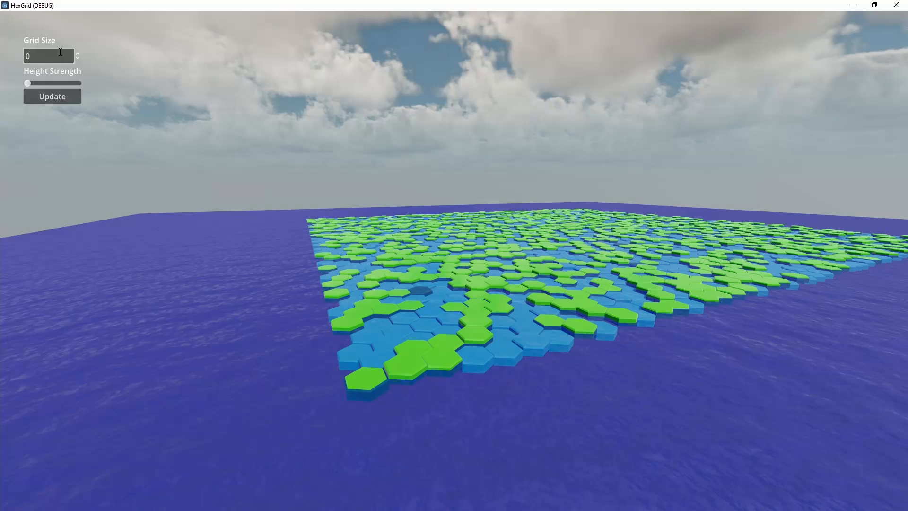
{"action": "type", "text": "10"}
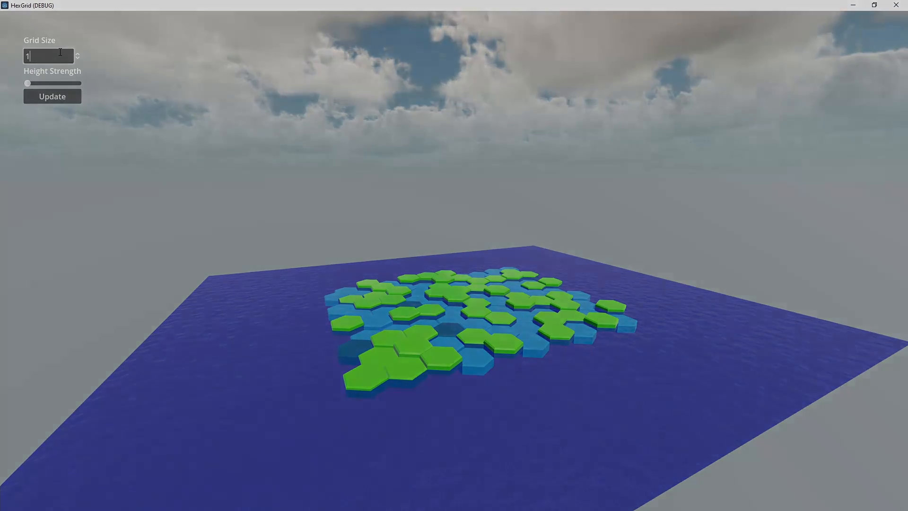
{"action": "left_click", "coordinate": [203, 170]}
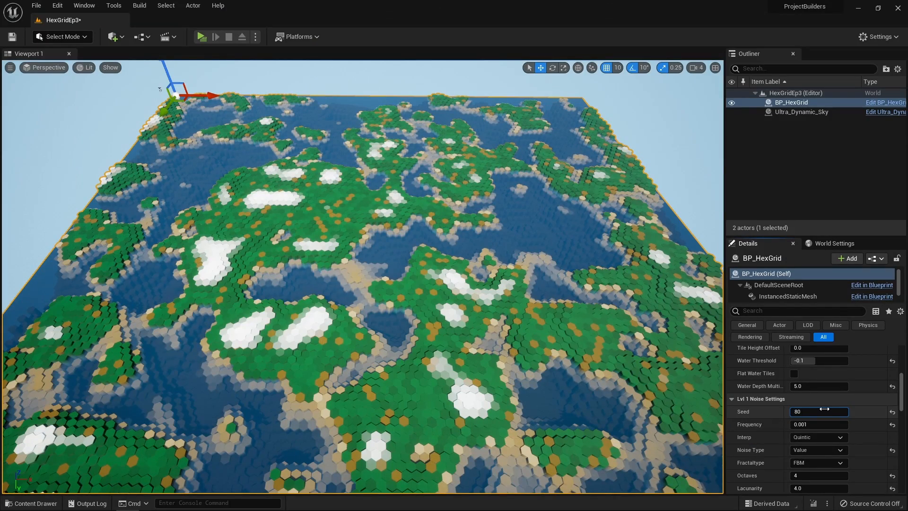
- Enter new Lvl 1 noise seed values 10 then 87 to regenerate the terrain
{"action": "type", "text": "10"}
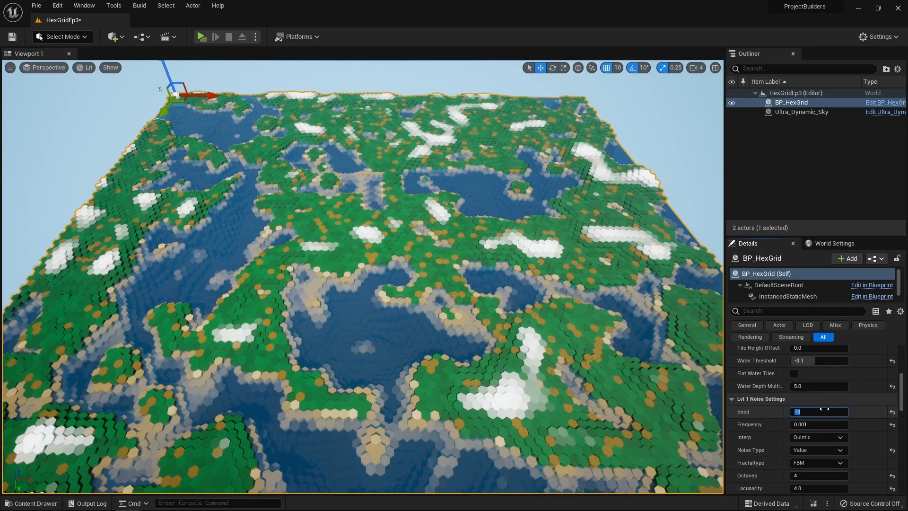
{"action": "type", "text": "87"}
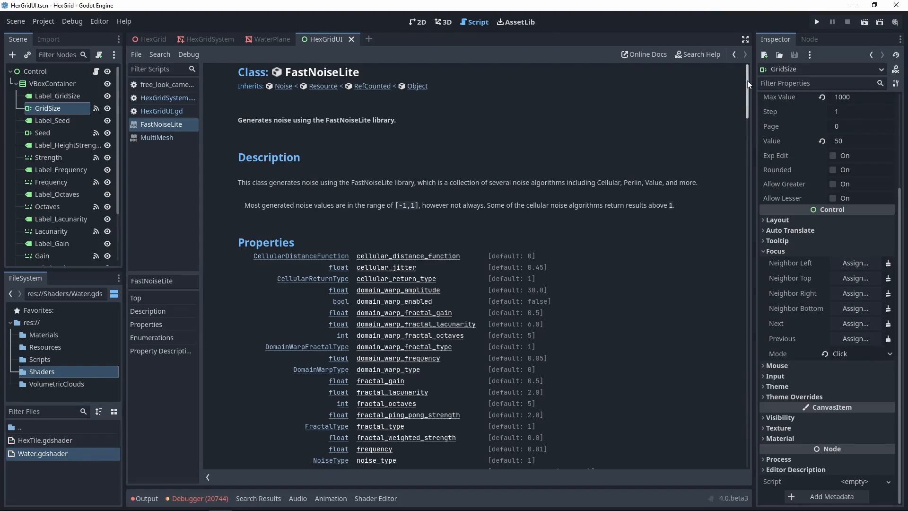
- Scroll the FastNoiseLite reference through Properties and Enumerations, then run the HexGrid project
{"action": "scroll", "scroll_direction": "down", "scroll_amount": 3}
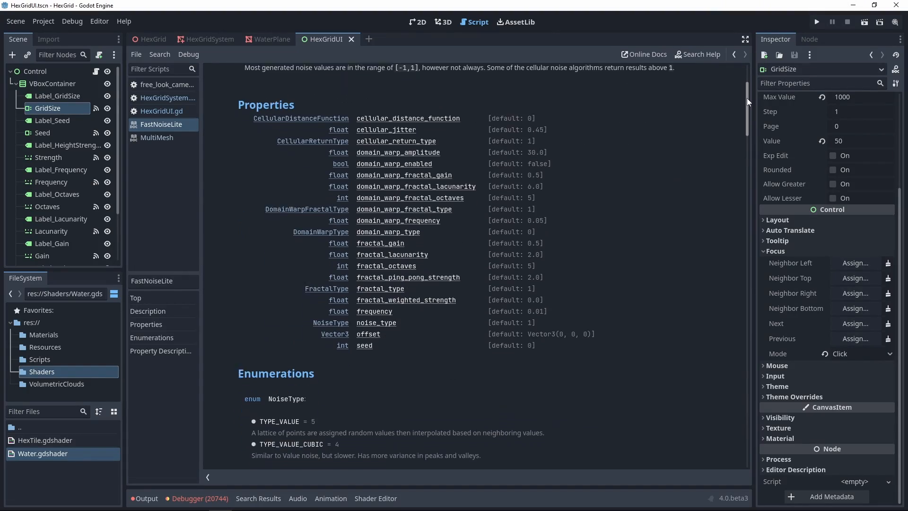
{"action": "scroll", "scroll_direction": "down", "scroll_amount": 3}
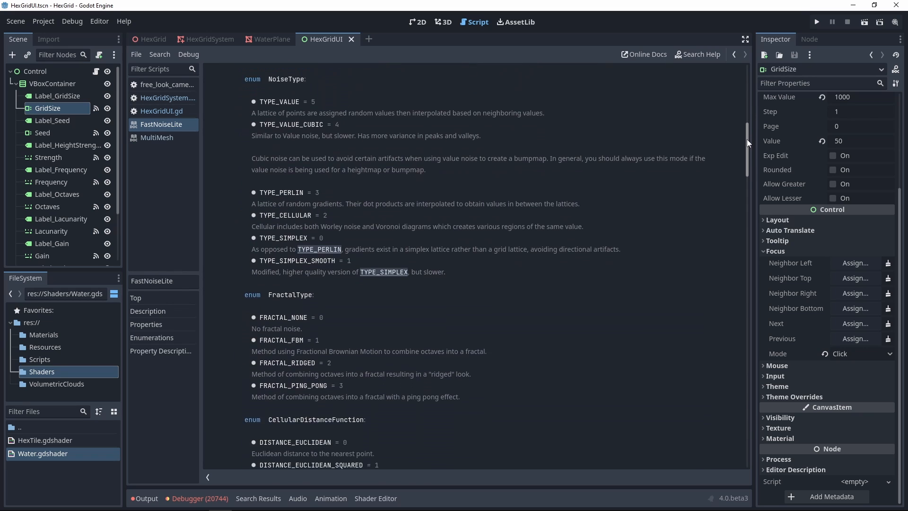
{"action": "scroll", "scroll_direction": "down", "scroll_amount": 3}
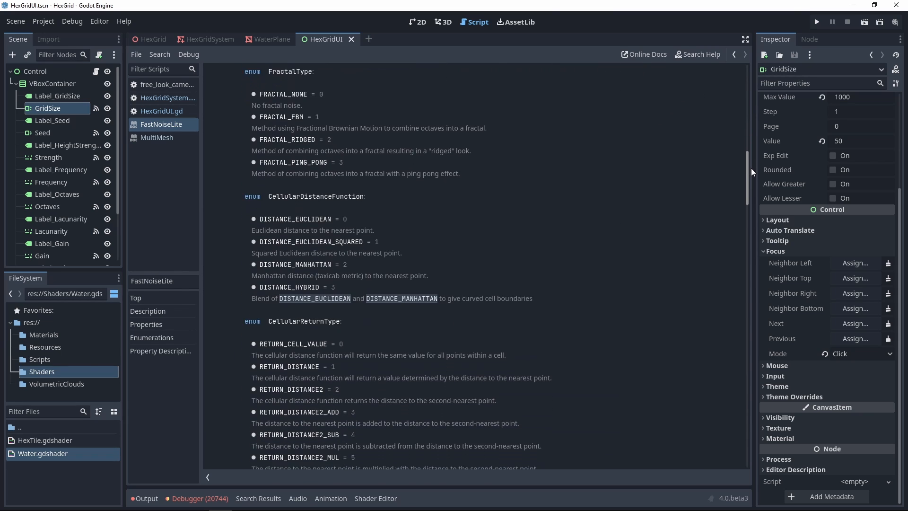
{"action": "scroll", "scroll_direction": "down", "scroll_amount": 3}
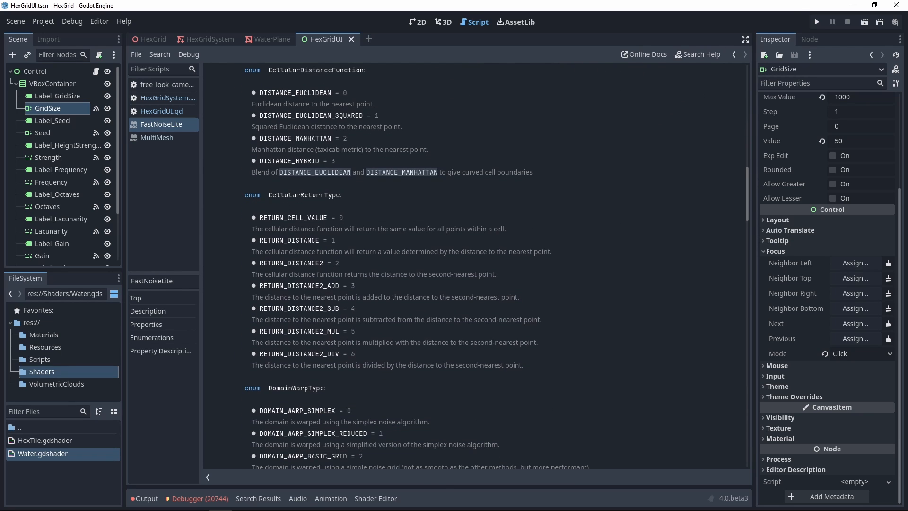
{"action": "left_click", "coordinate": [417, 22]}
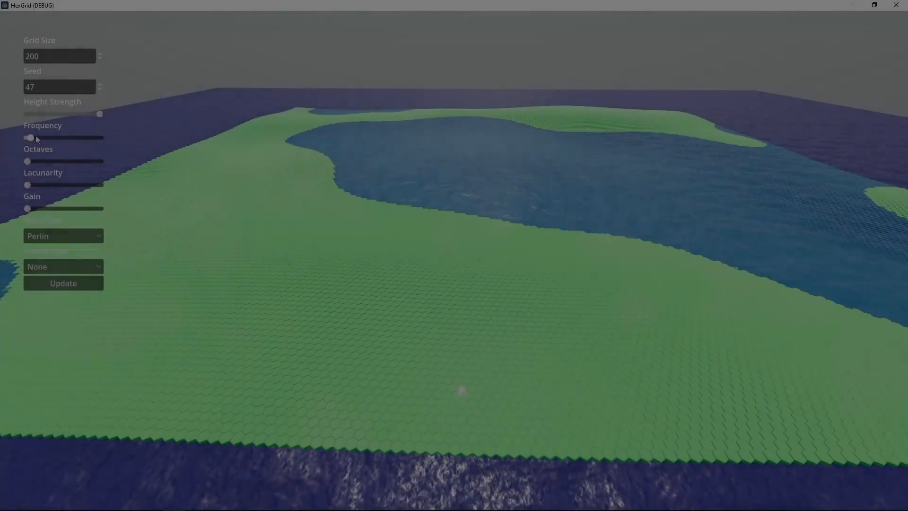
- Nudge the Frequency slider up and raise Octaves and Lacunarity, backing each off slightly after overshooting
{"action": "left_click_drag", "start_coordinate": [37, 138], "coordinate": [52, 138]}
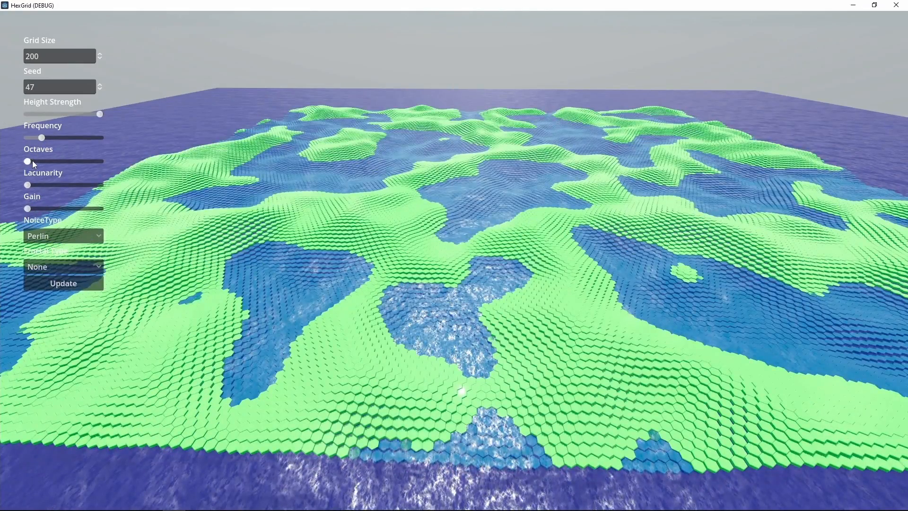
{"action": "left_click_drag", "start_coordinate": [27, 162], "coordinate": [71, 161]}
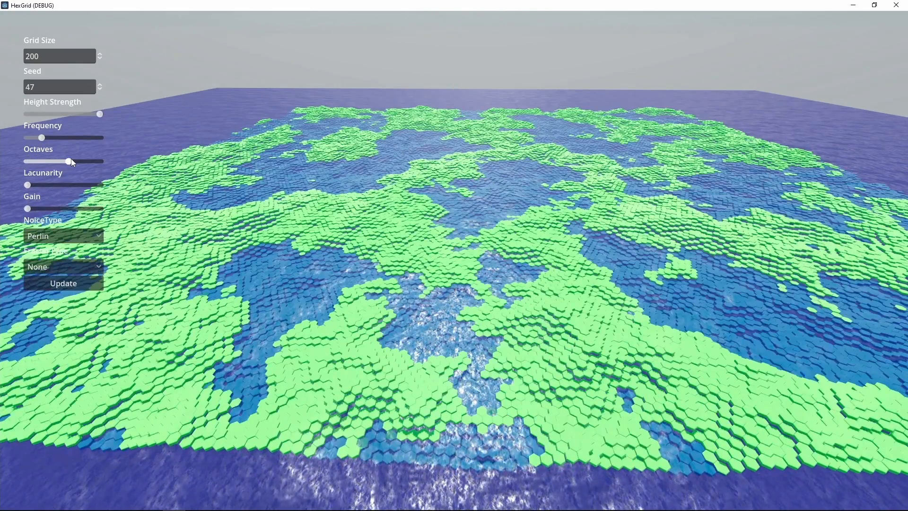
{"action": "left_click_drag", "start_coordinate": [71, 161], "coordinate": [57, 160]}
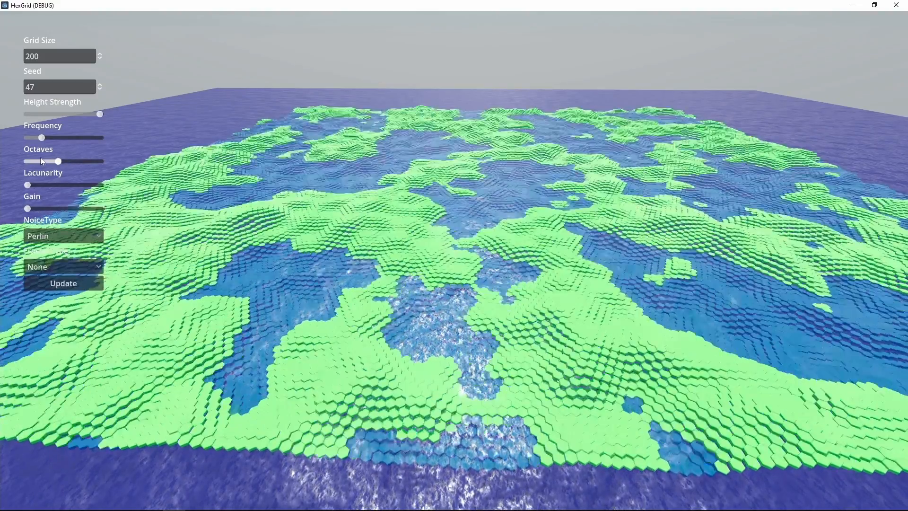
{"action": "left_click_drag", "start_coordinate": [27, 184], "coordinate": [71, 184]}
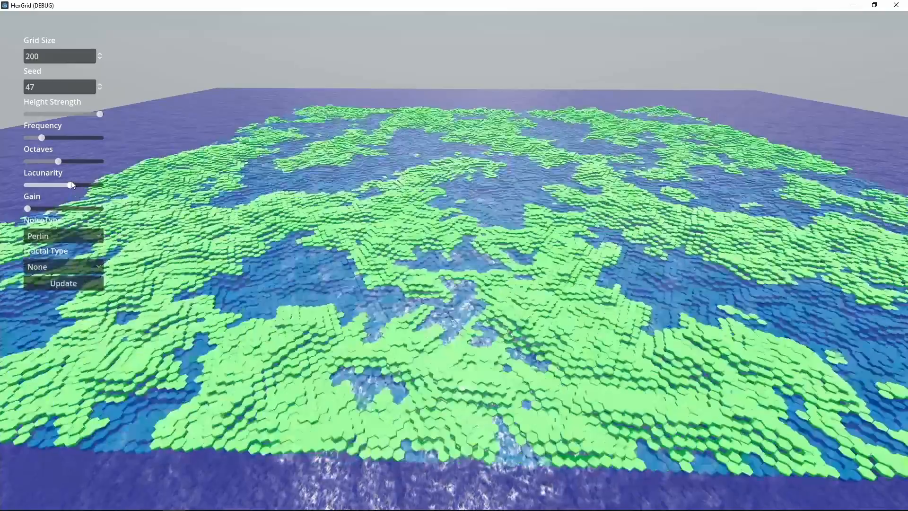
{"action": "left_click_drag", "start_coordinate": [71, 185], "coordinate": [52, 184]}
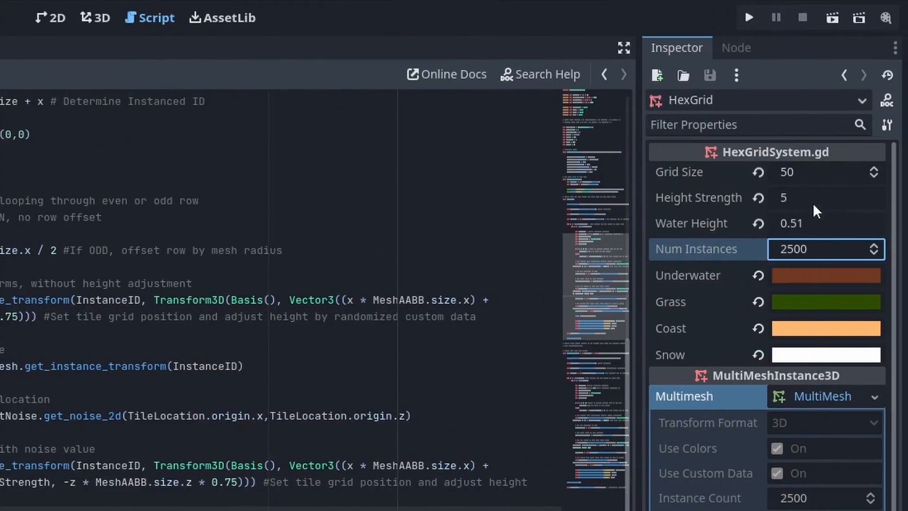
- Set Num Instances to 40, raise Frequency, lower Octaves and apply with Update for small snowy islands
{"action": "type", "text": "40"}
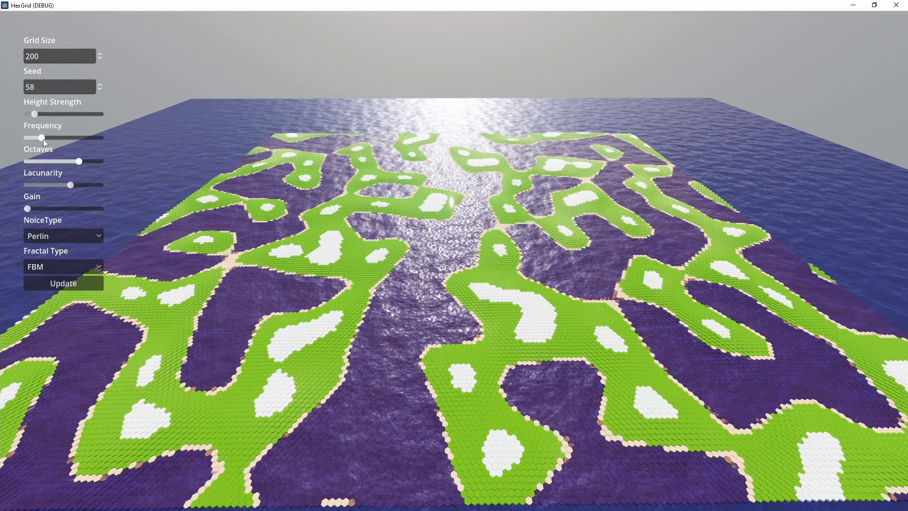
{"action": "left_click_drag", "start_coordinate": [41, 138], "coordinate": [79, 138]}
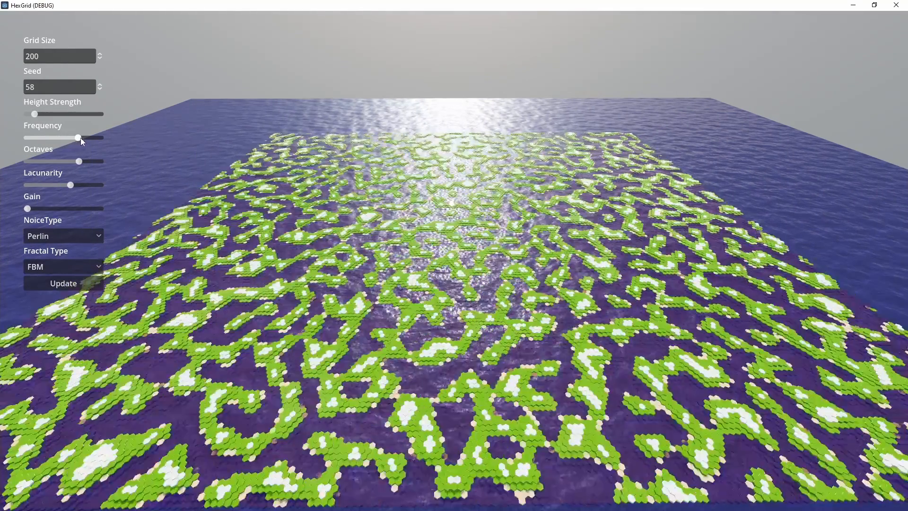
{"action": "left_click_drag", "start_coordinate": [78, 161], "coordinate": [49, 161]}
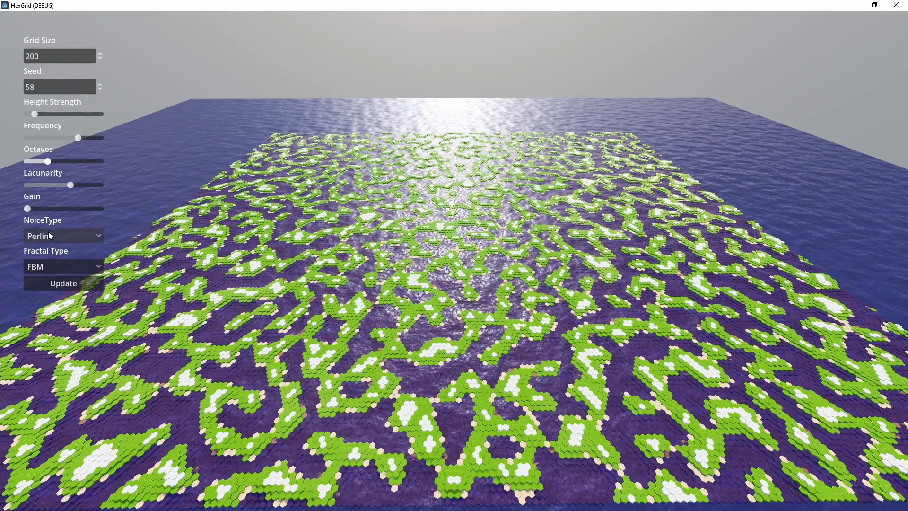
{"action": "left_click", "coordinate": [63, 283]}
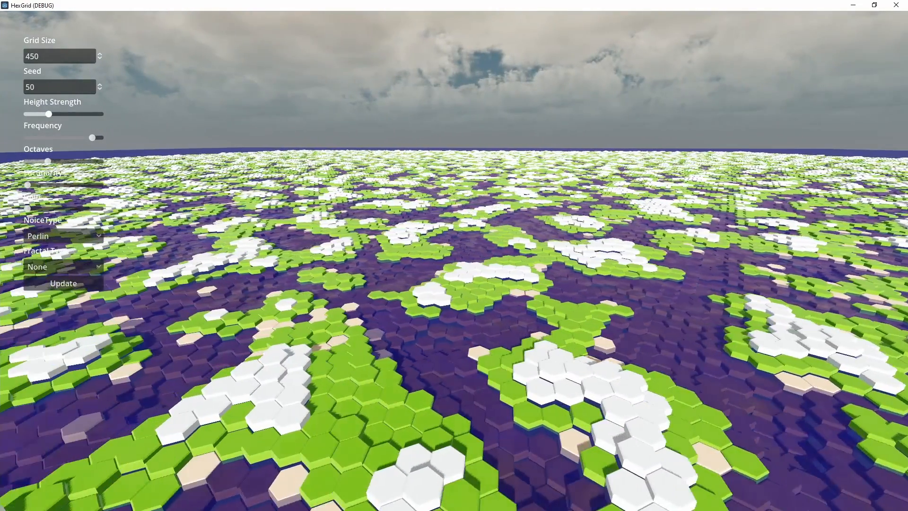